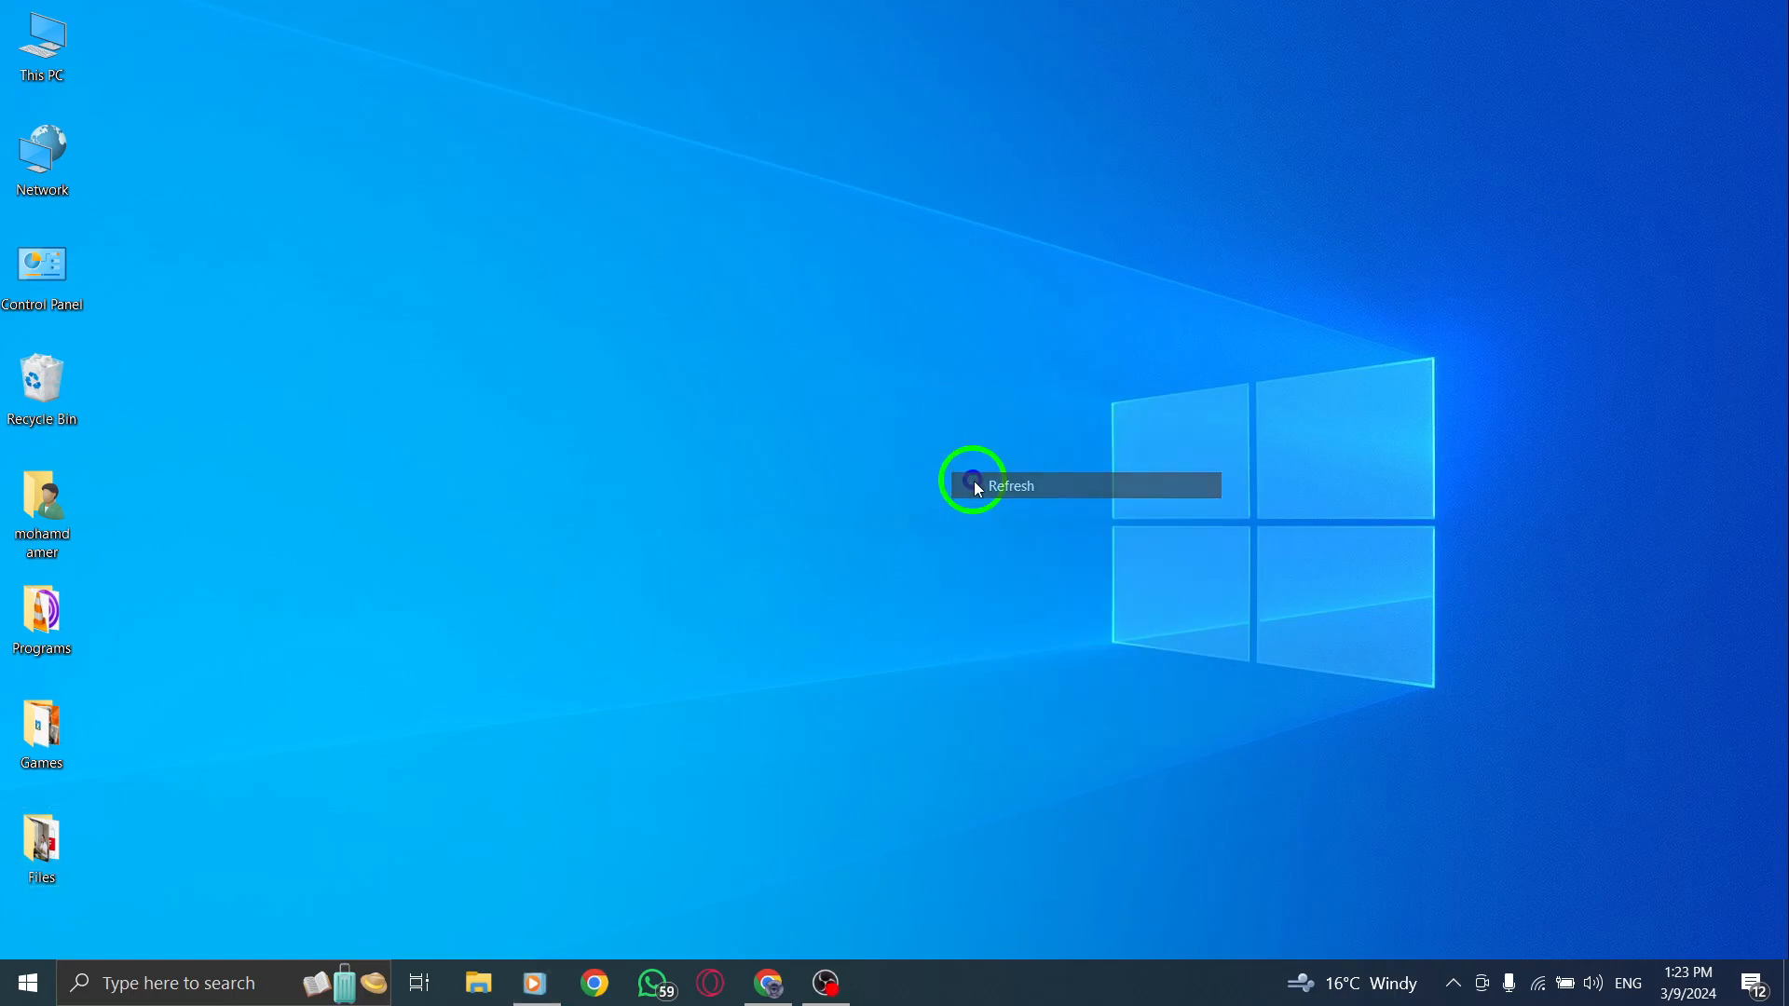
Refresh the Windows desktop from its right-click menu
click(1009, 485)
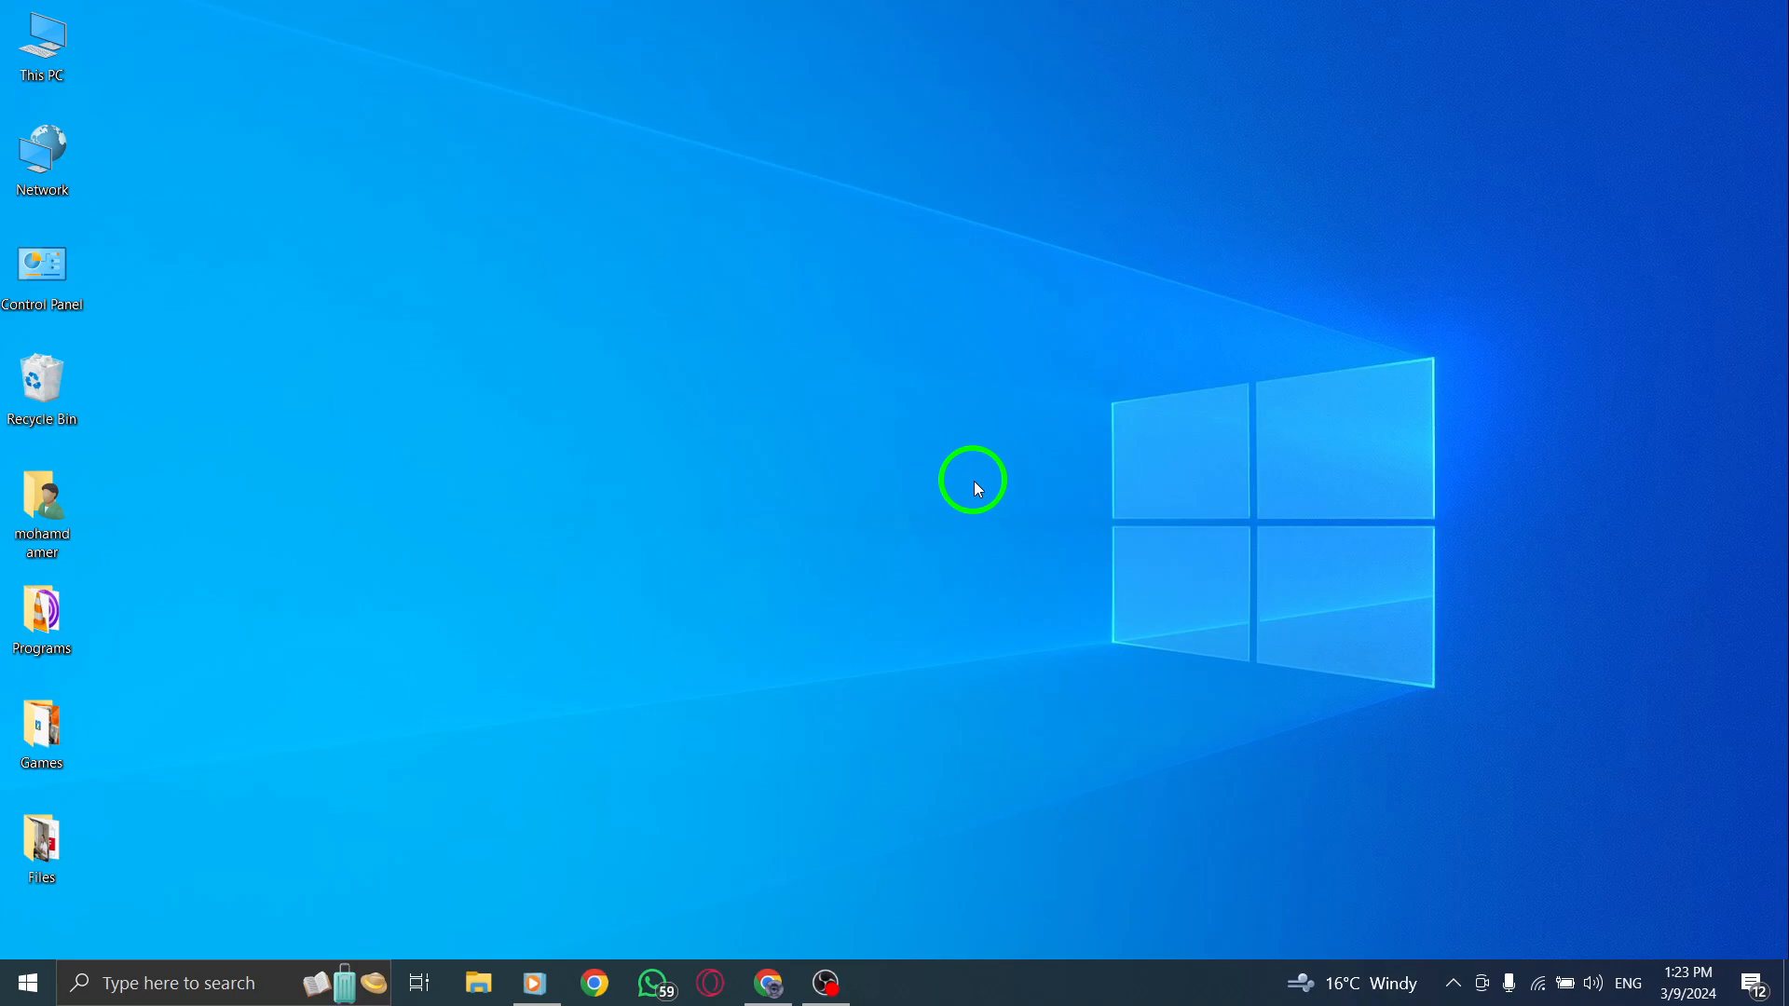
mouse_move(896, 708)
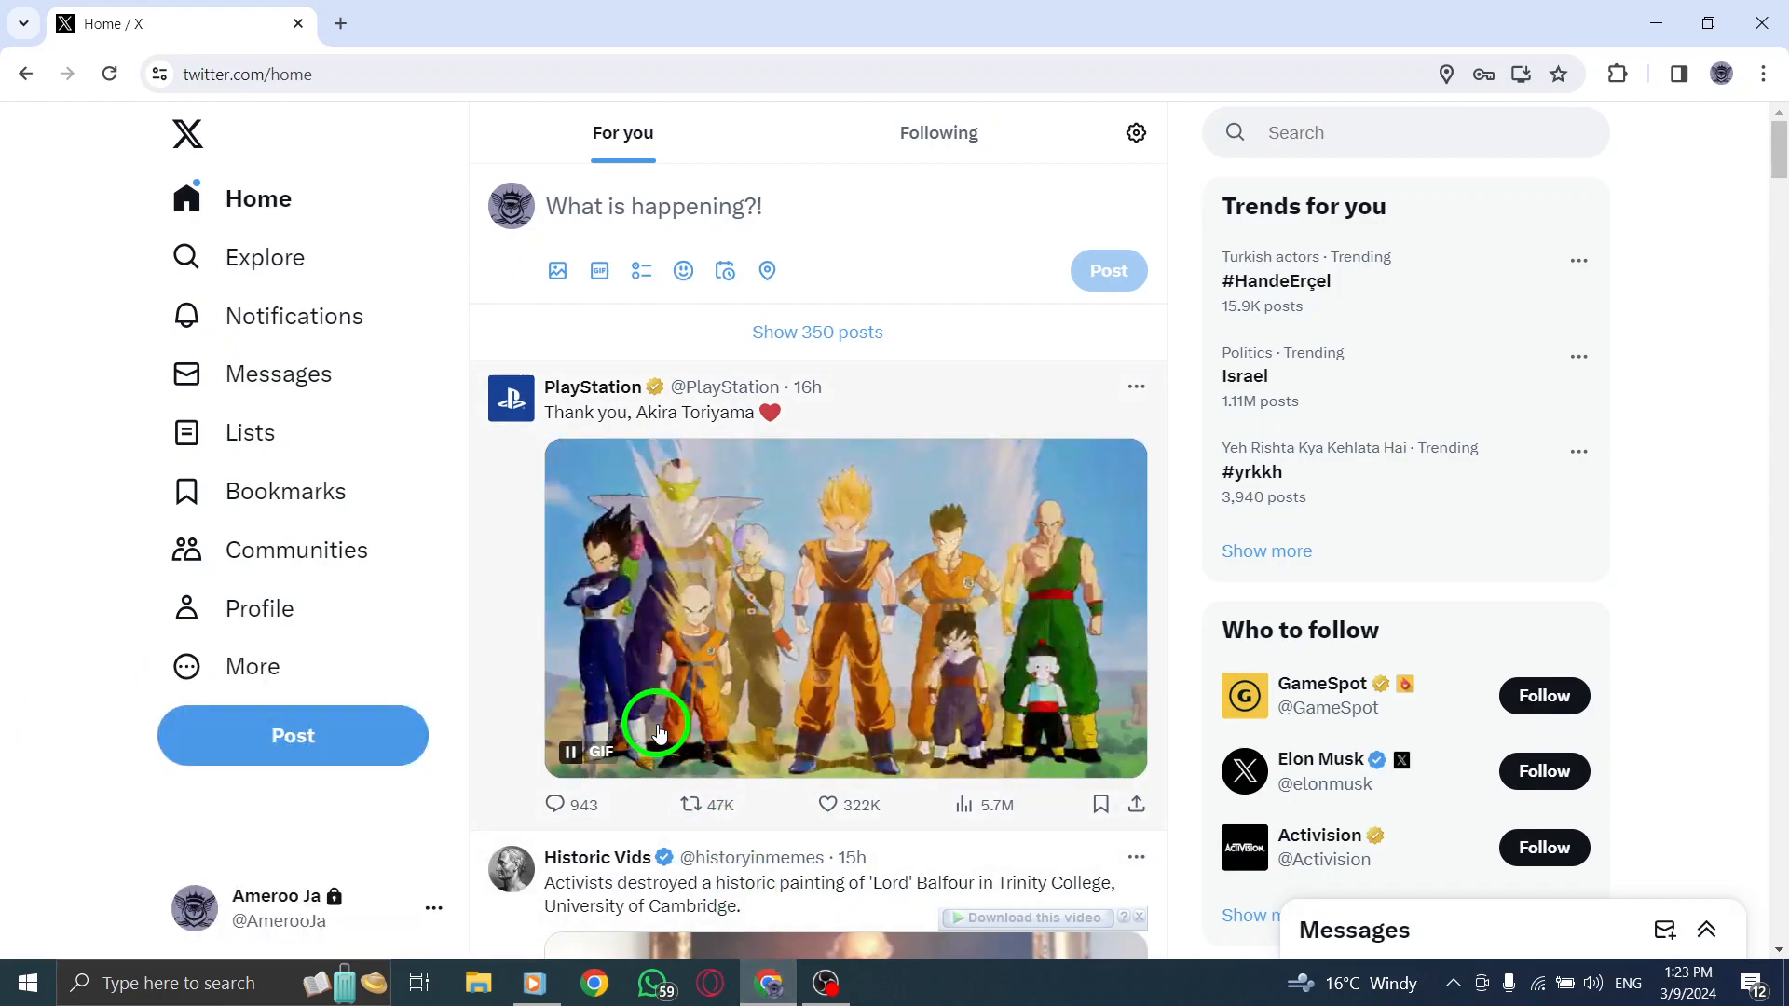
mouse_move(5, 462)
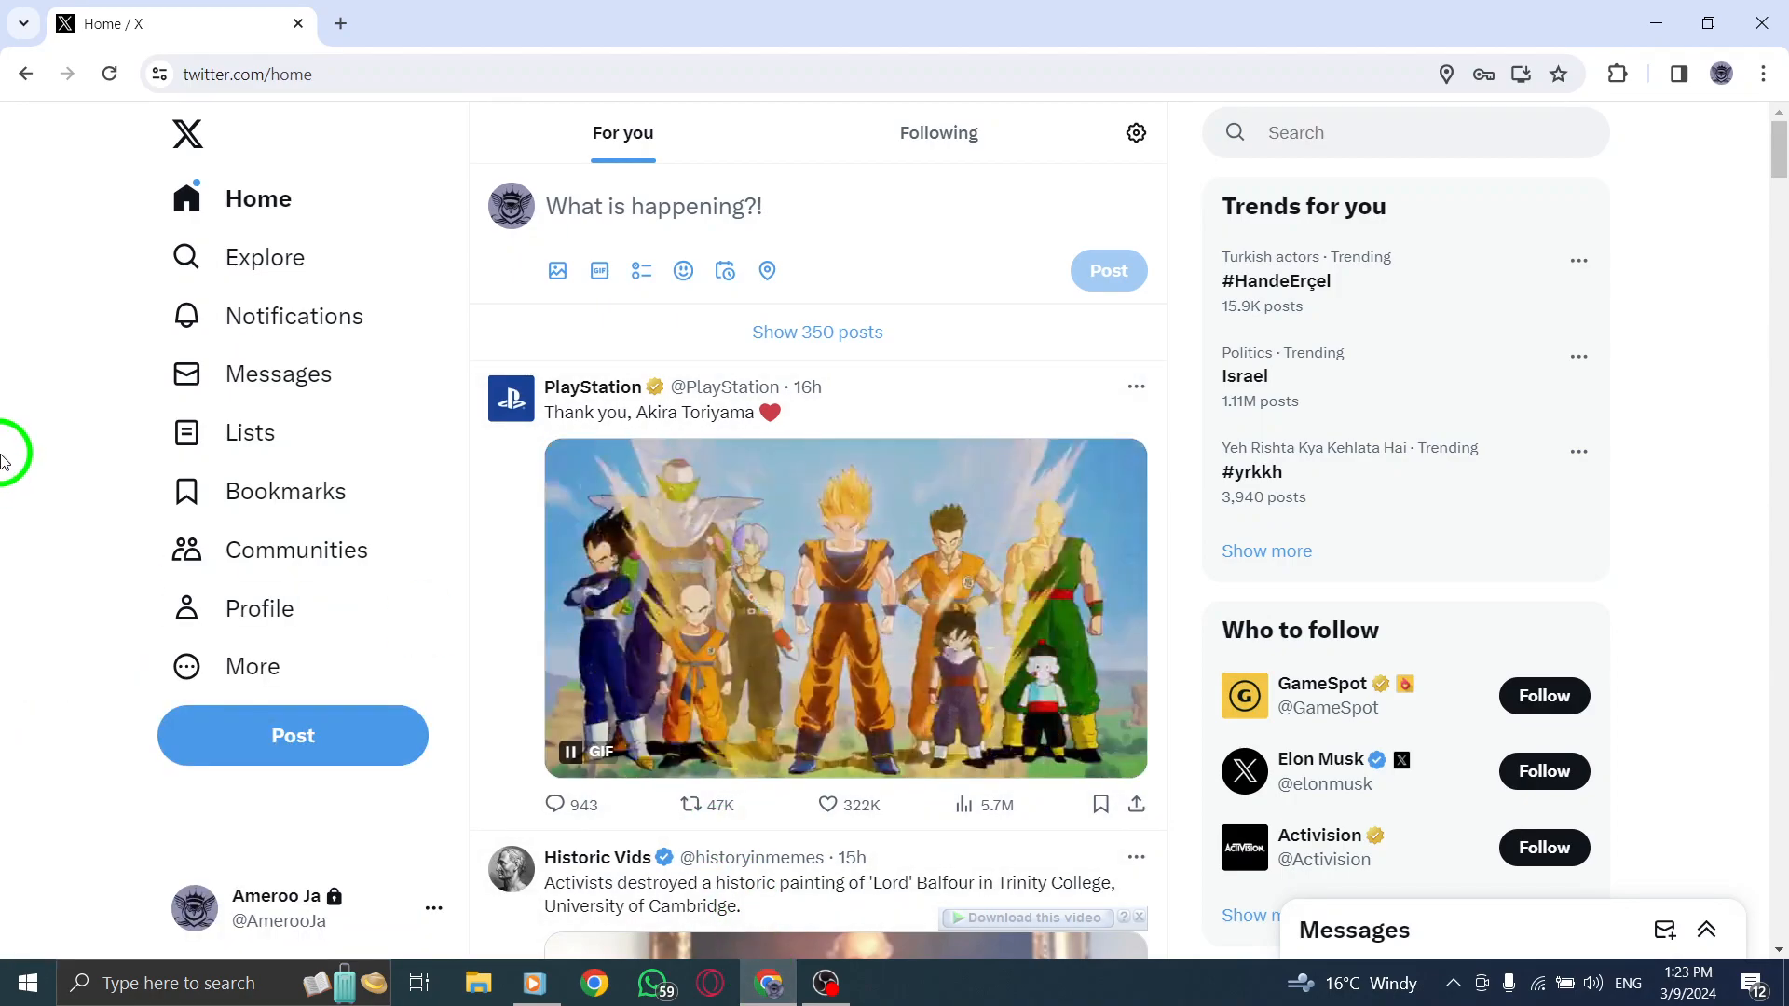
Go to your own profile and open the options menu on the 'eyes' post
click(258, 608)
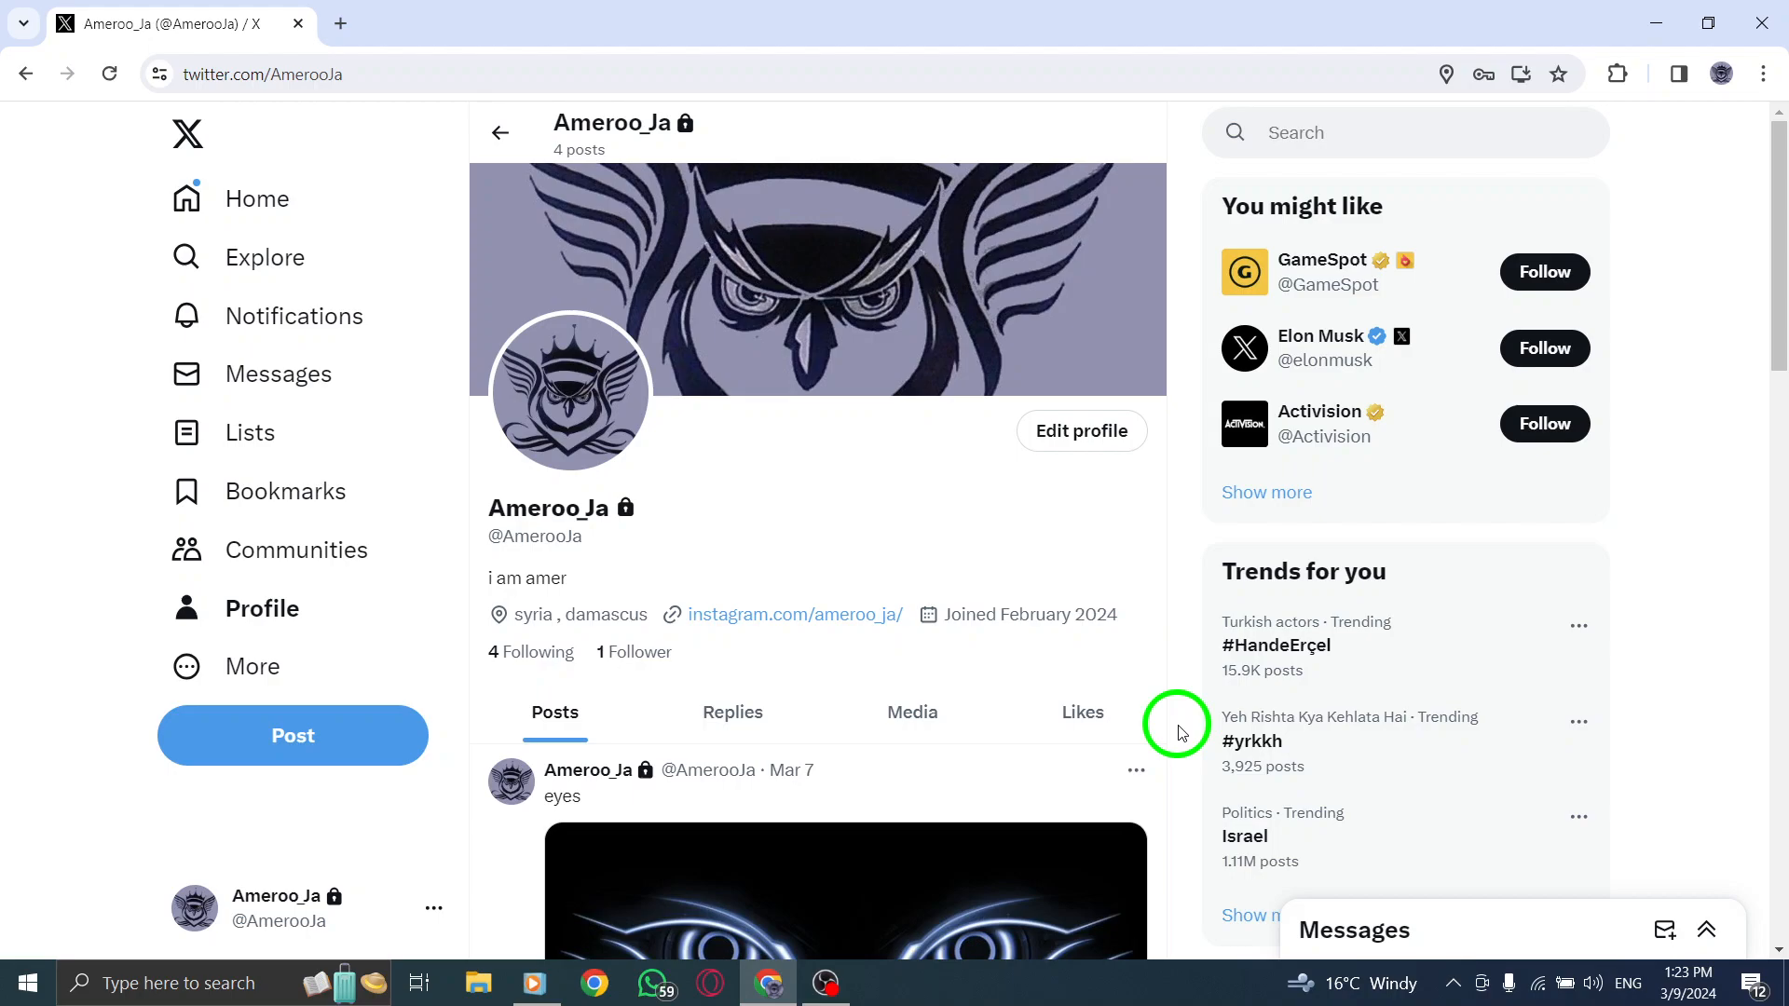
mouse_move(1154, 654)
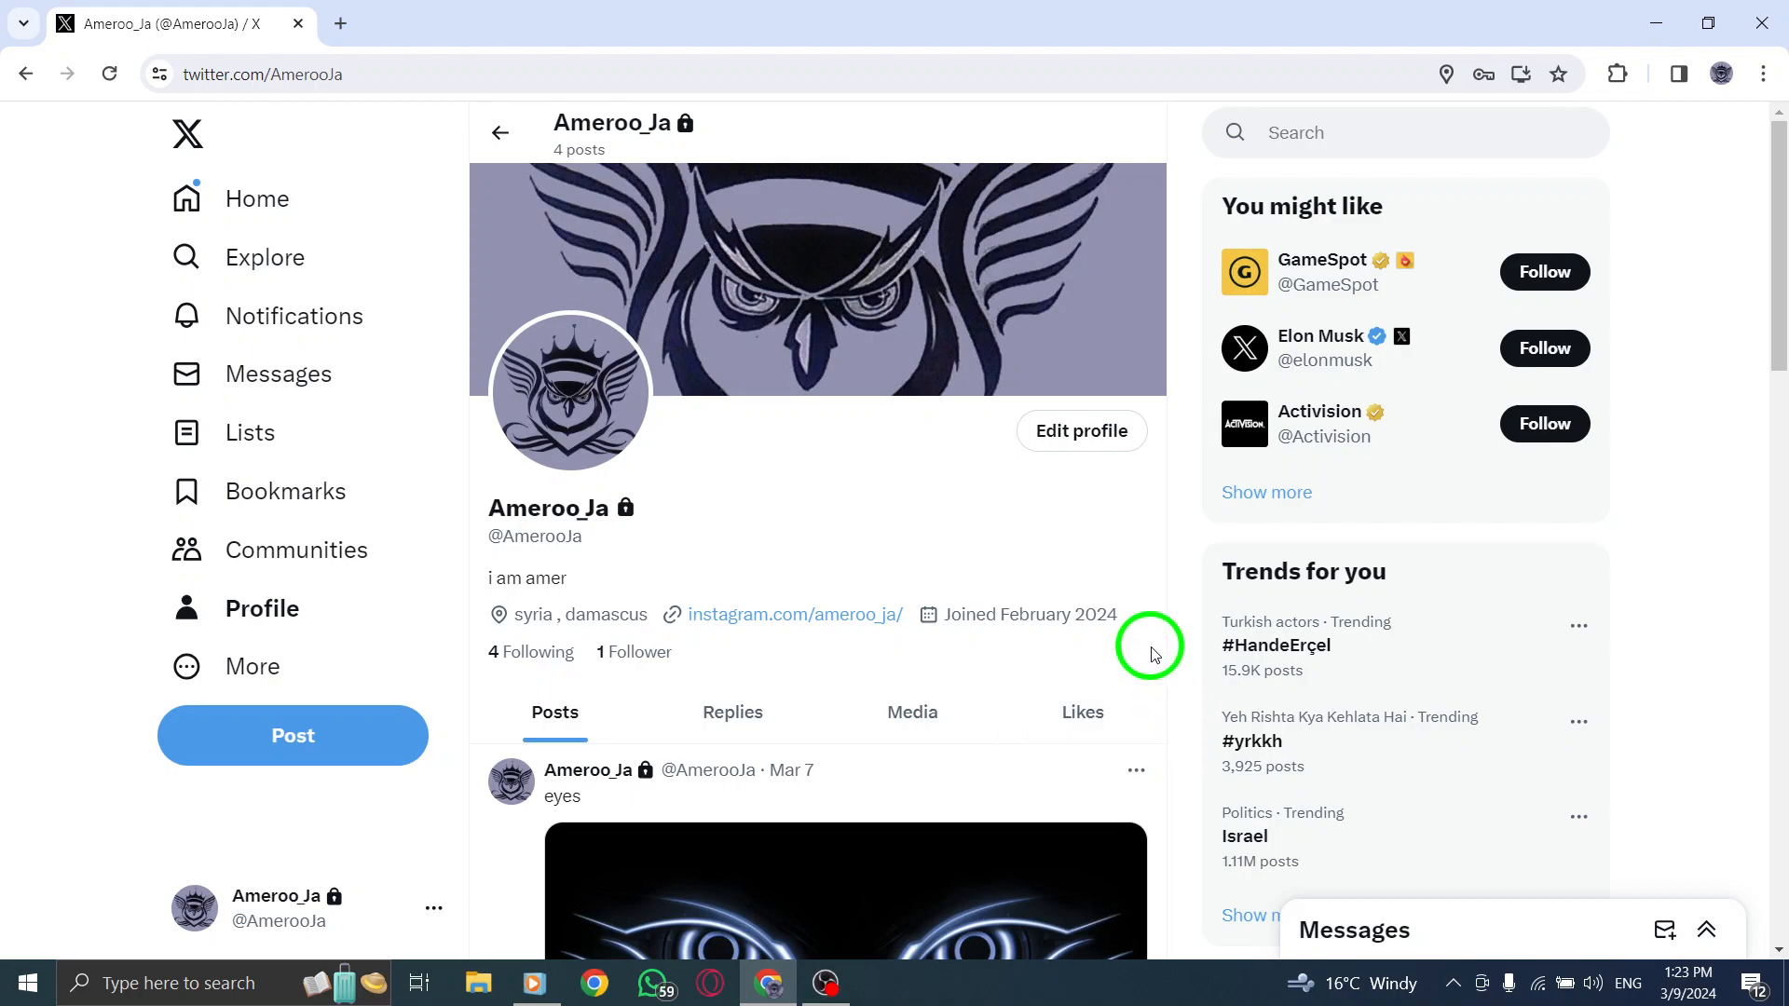
click(1135, 771)
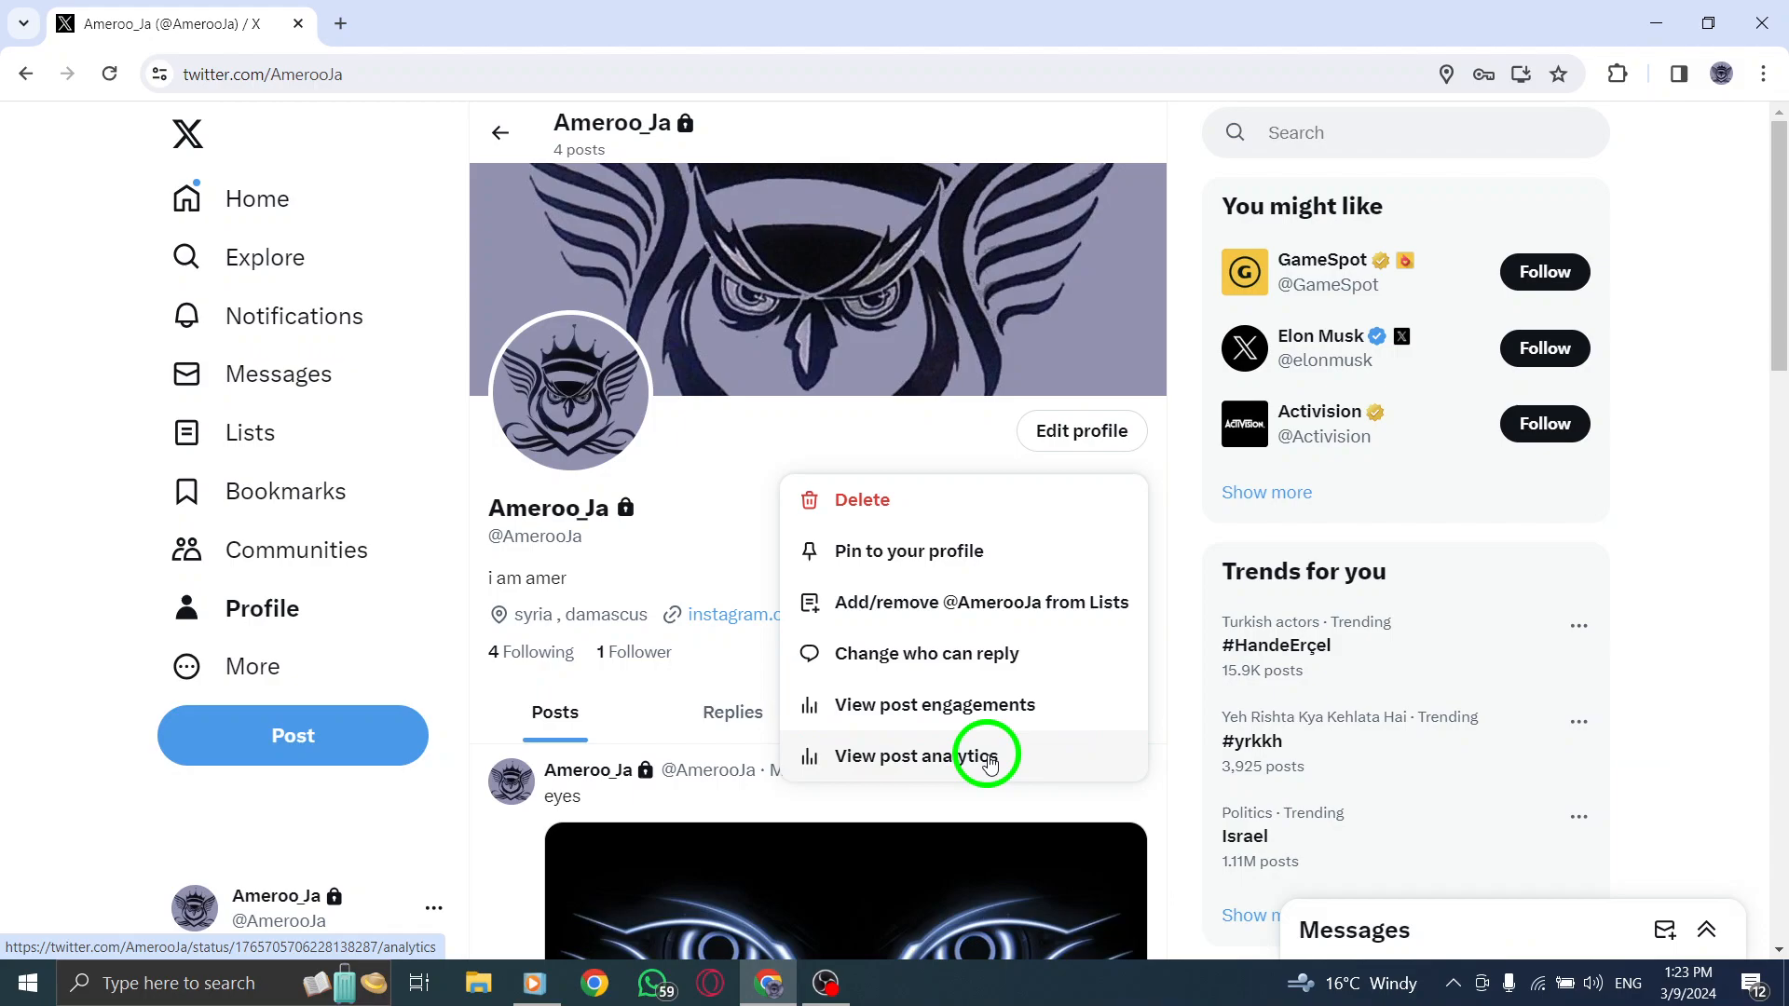
Open post analytics for 'eyes', showing 2 impressions and 1 engagement
click(902, 756)
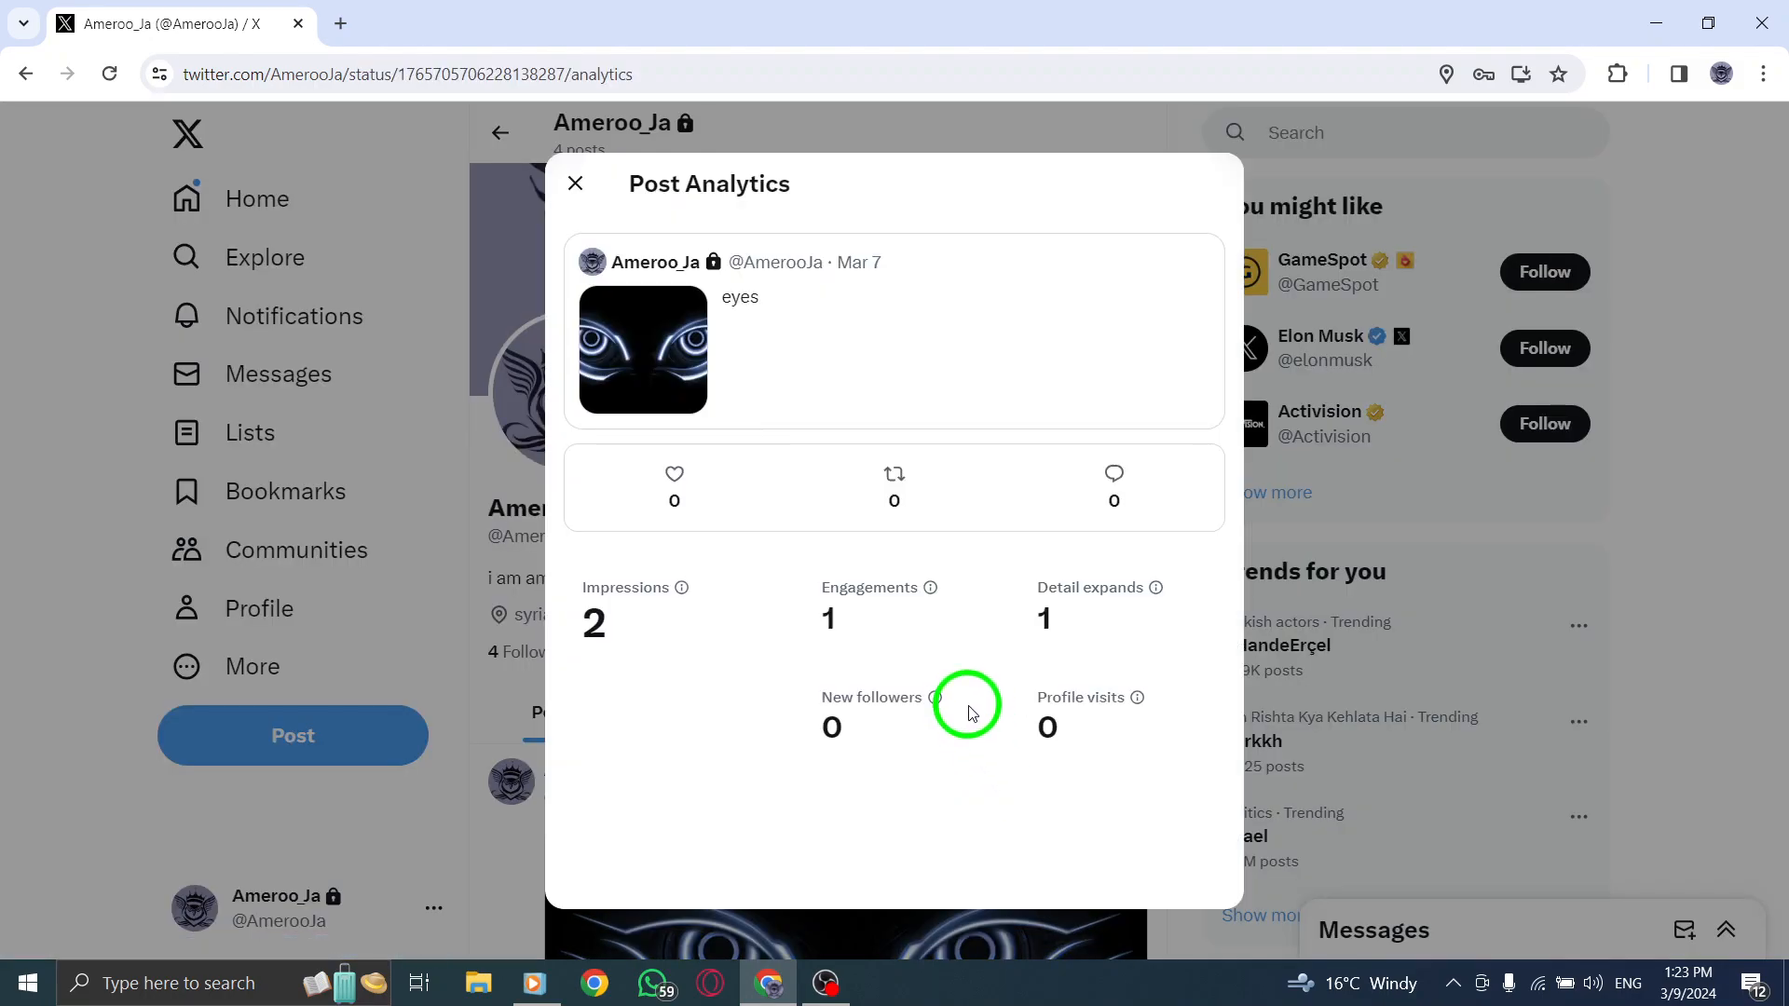
mouse_move(768, 601)
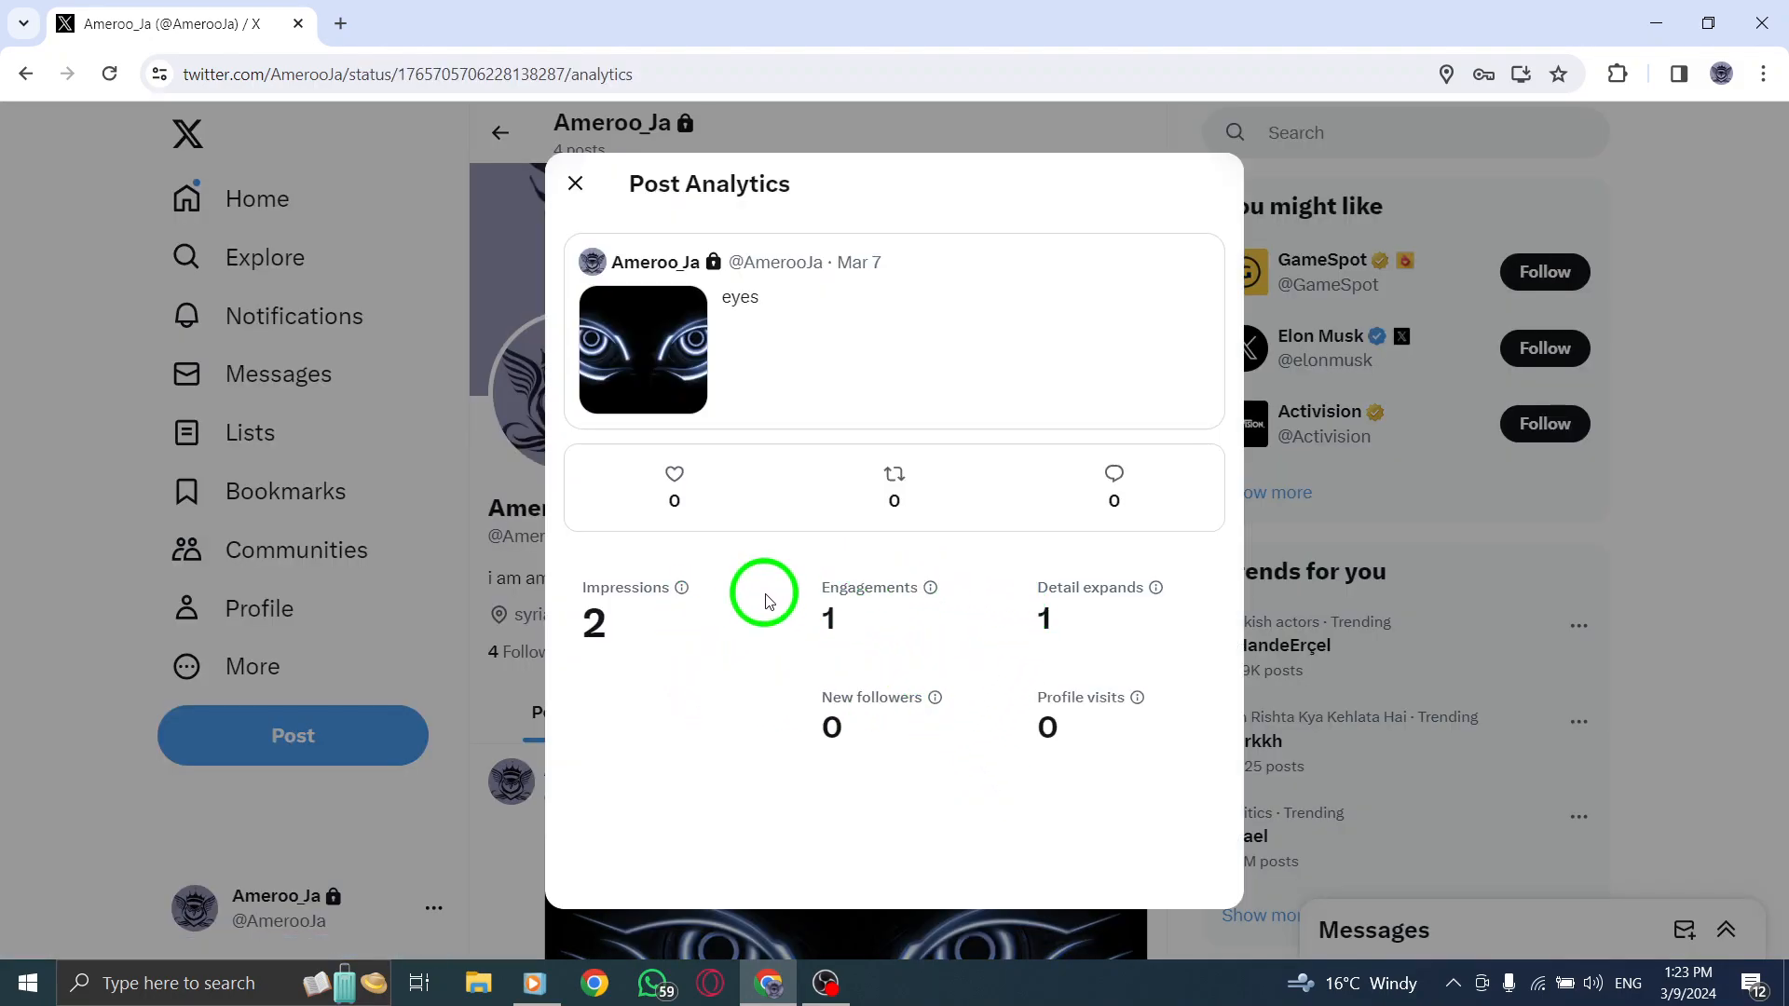
mouse_move(603, 608)
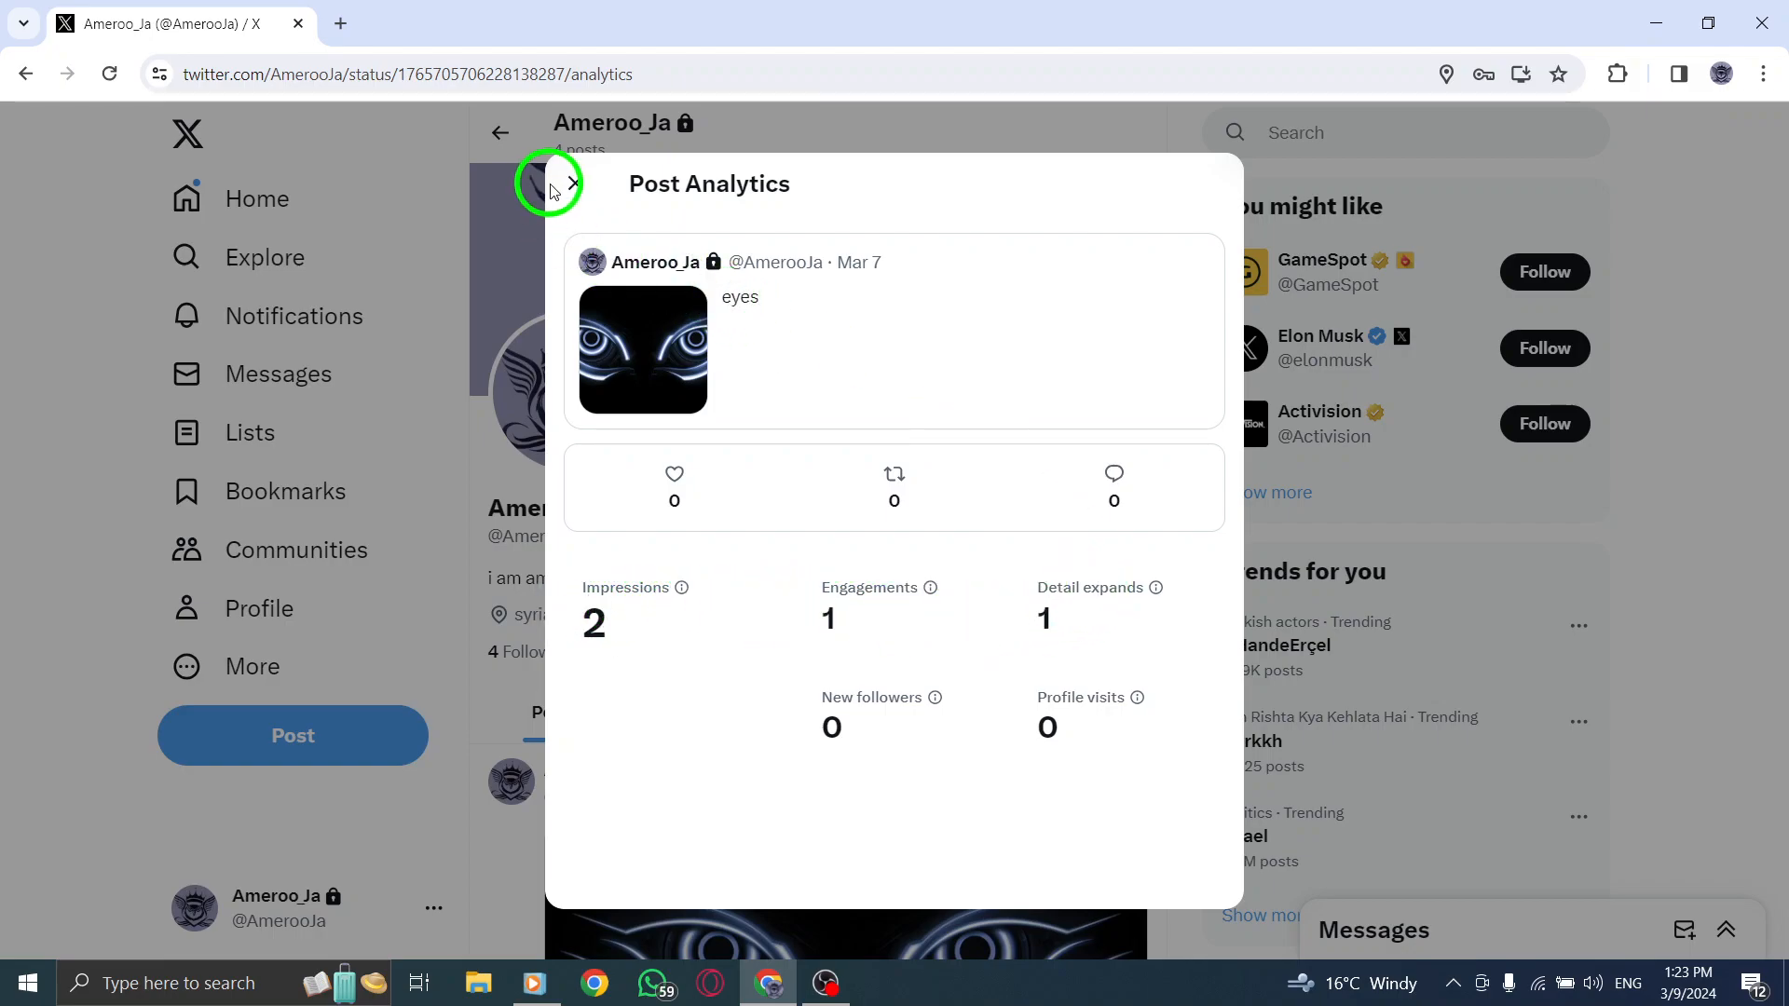
Close the analytics, open Edit profile, and reach 'Switch to professional'
click(570, 182)
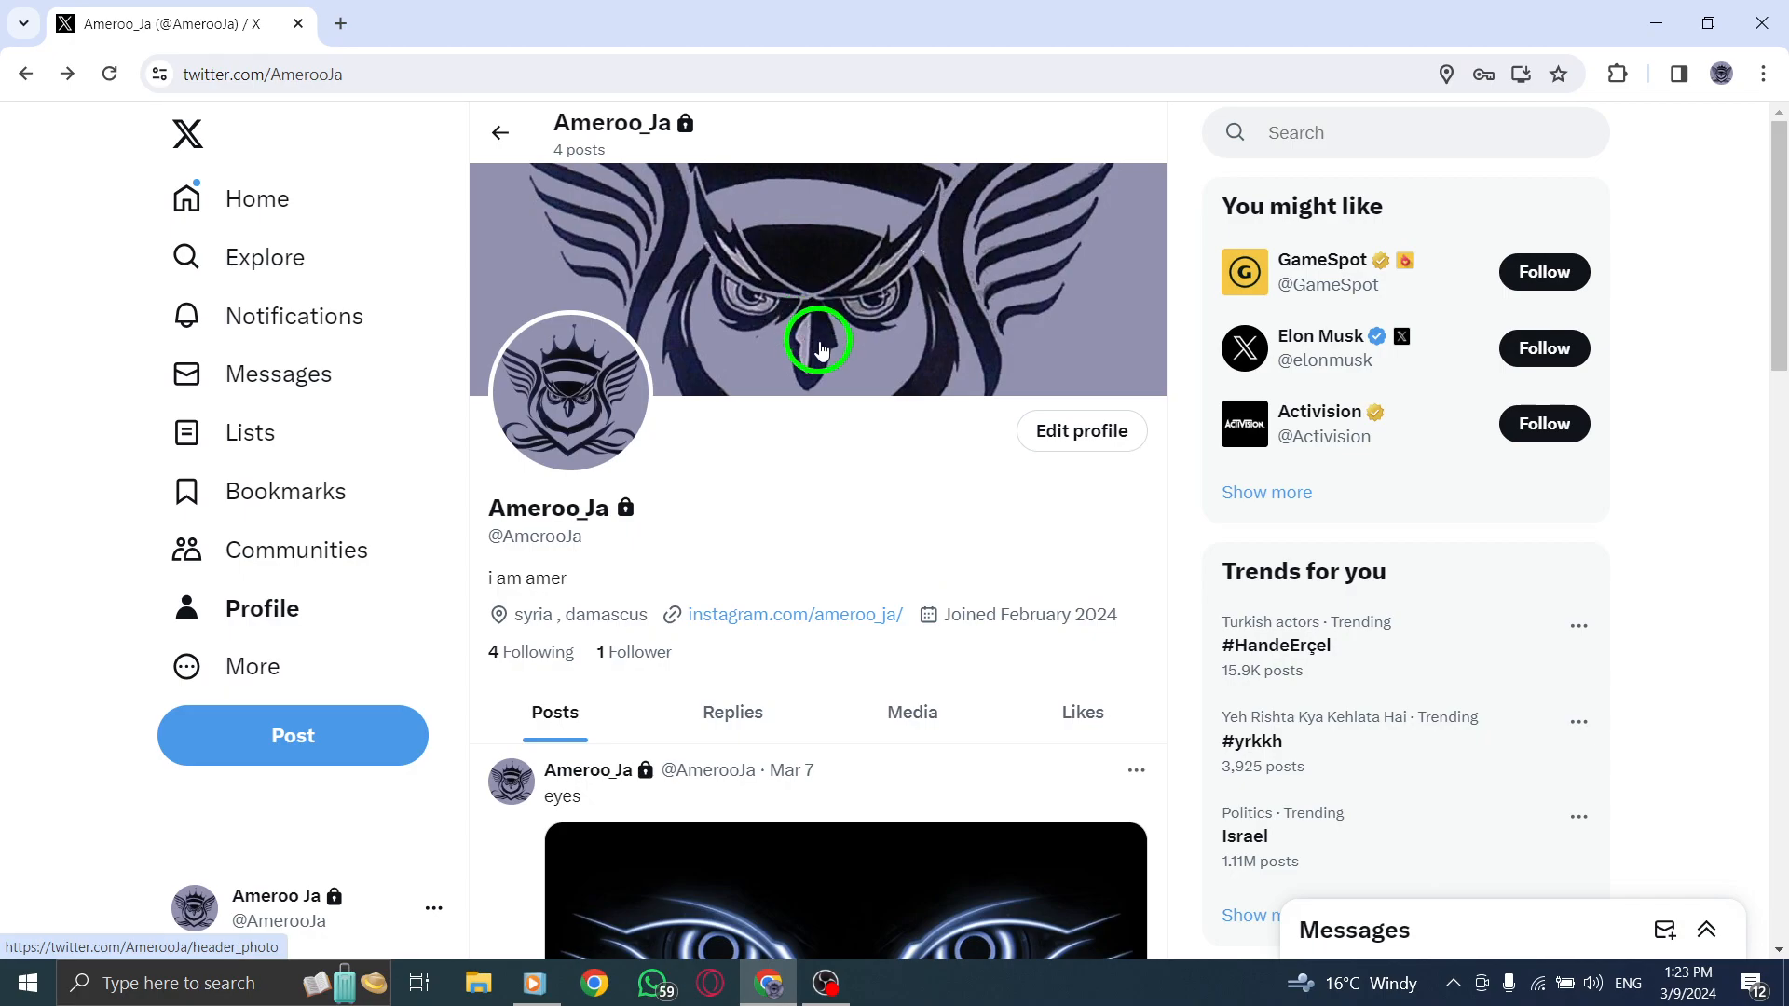
click(1079, 430)
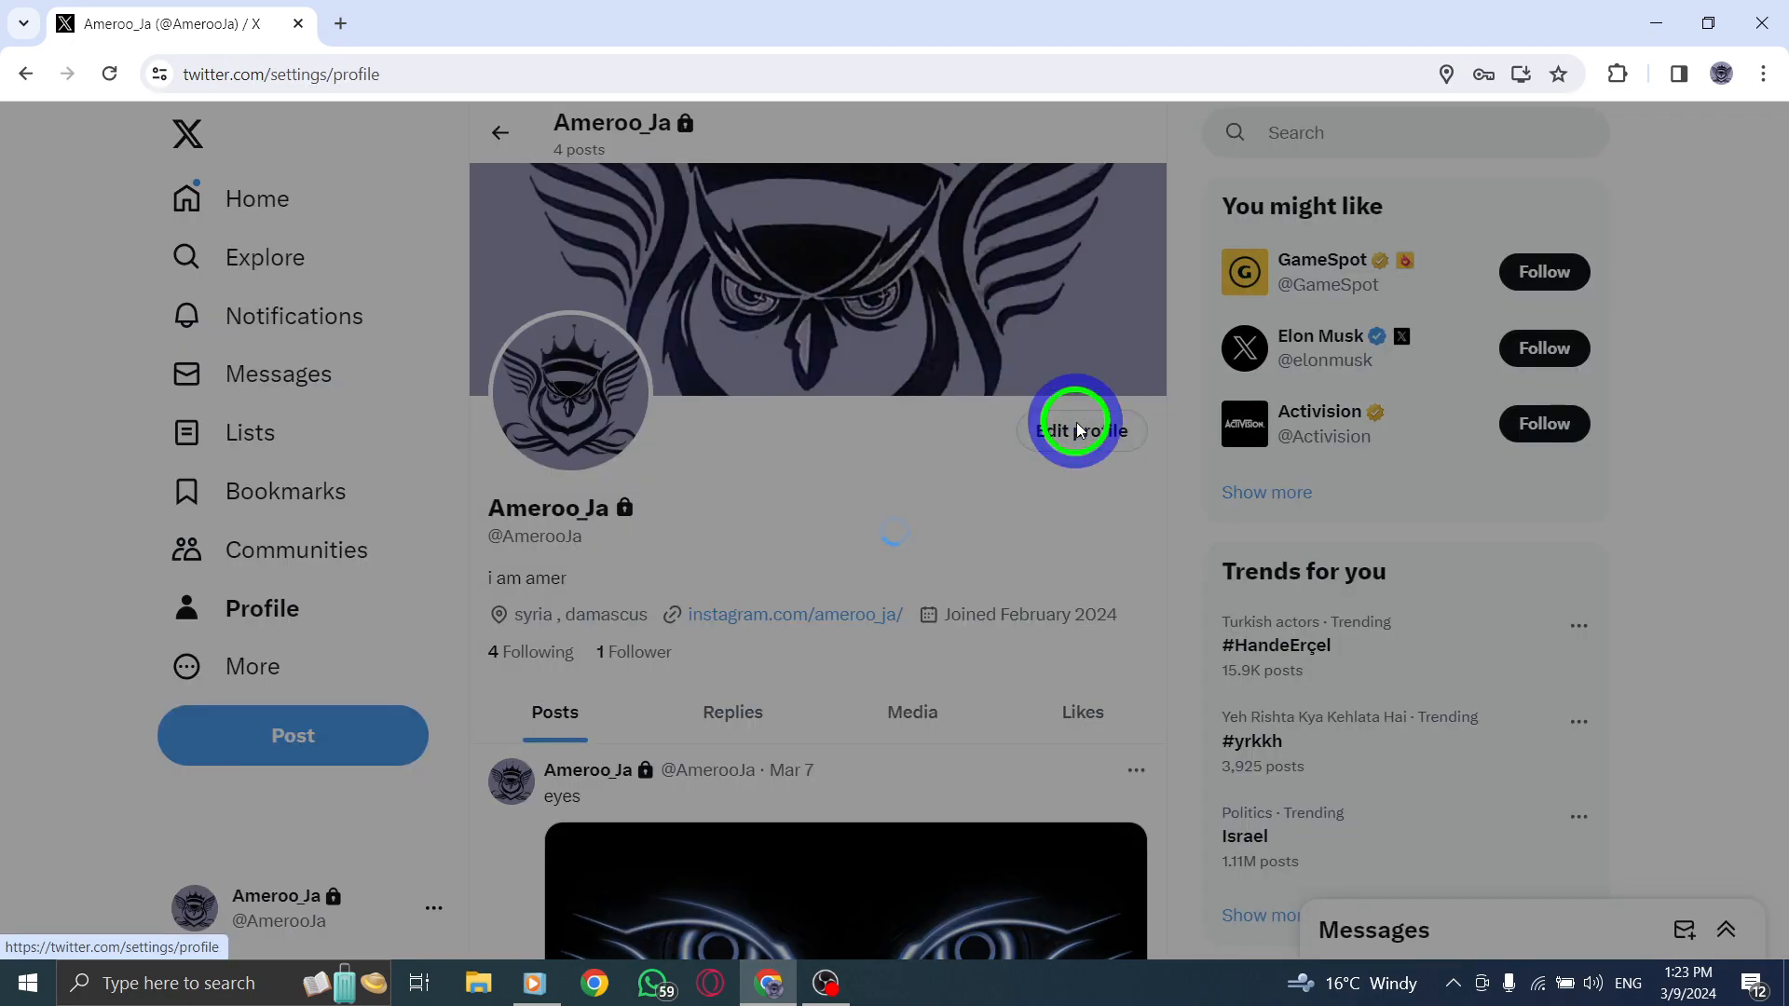
click(1074, 430)
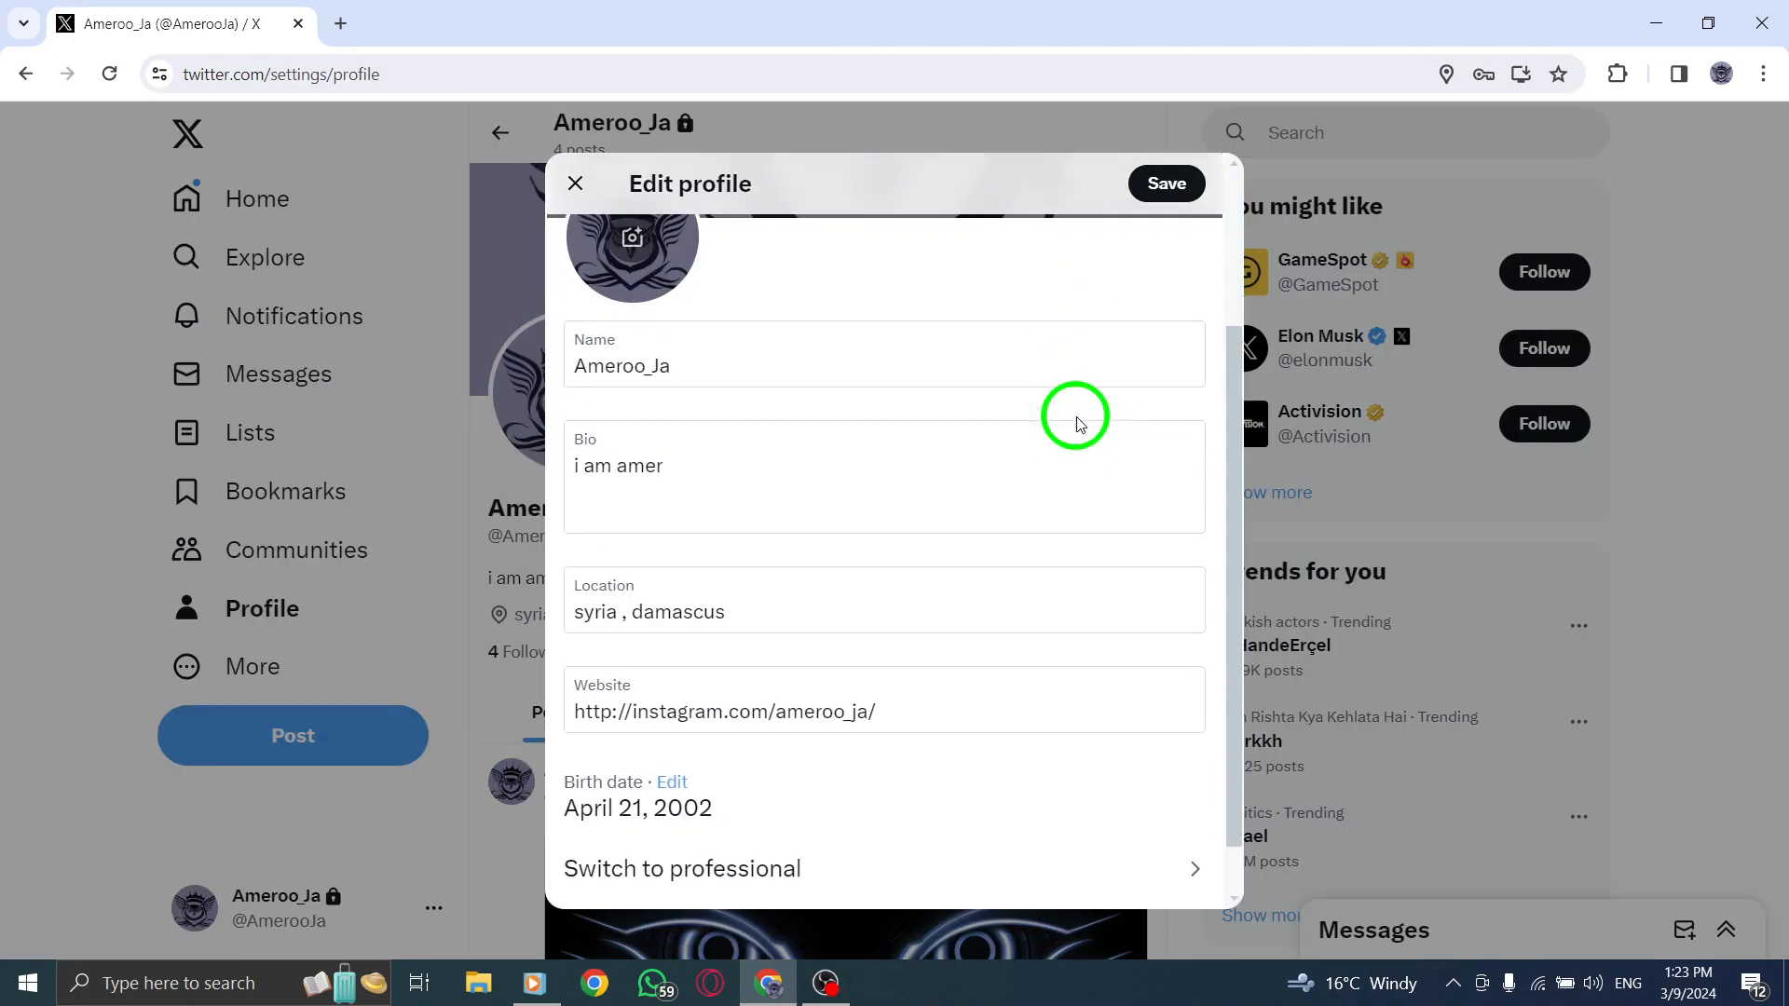
scroll(down, 3)
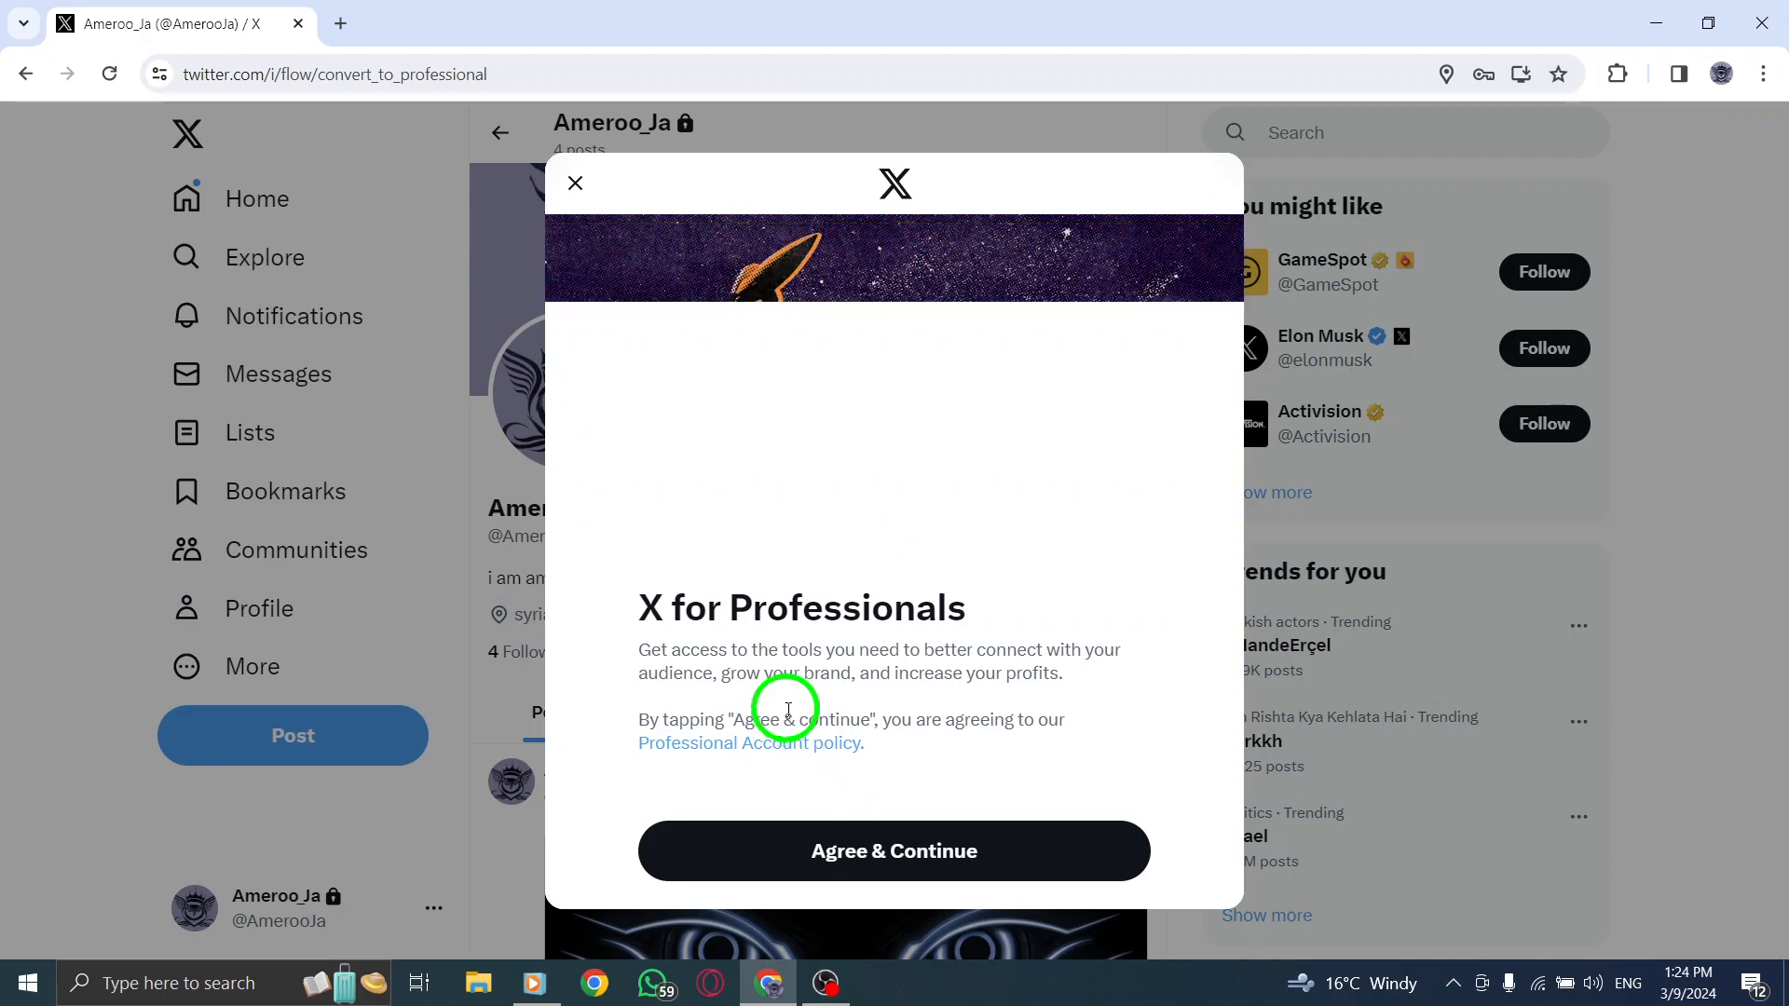
Agree to the Professional Account policy and scroll the category list
click(893, 850)
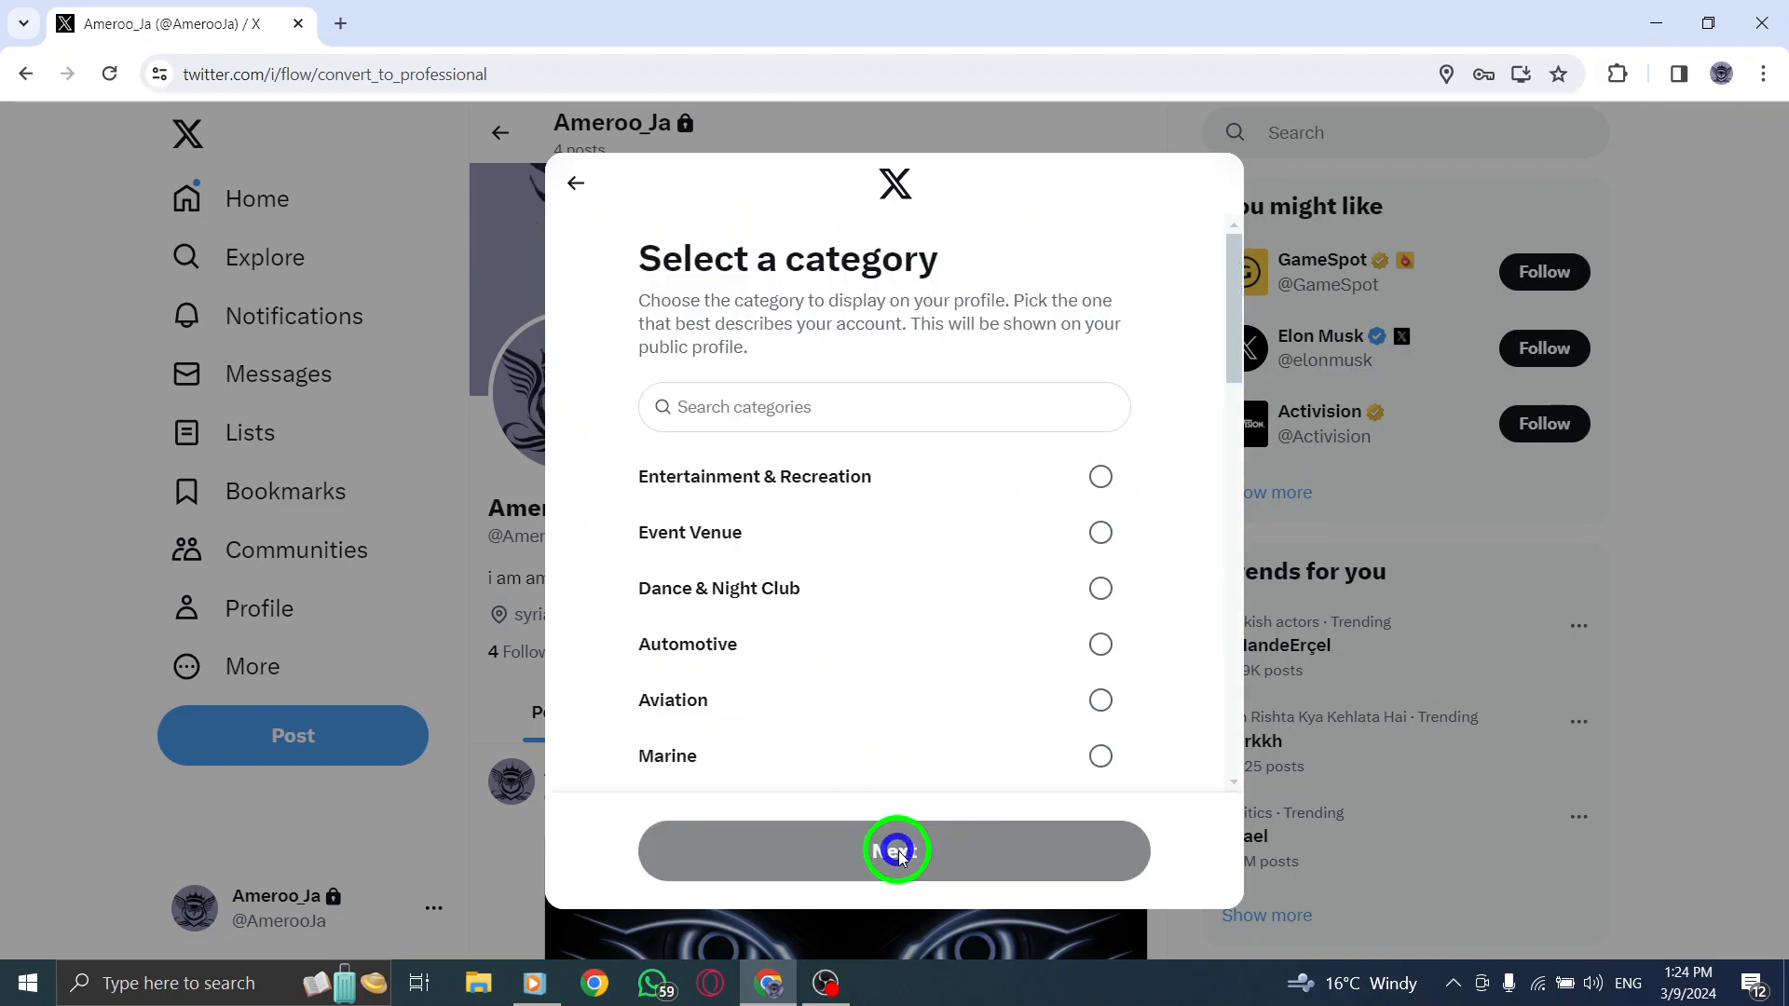
mouse_move(867, 726)
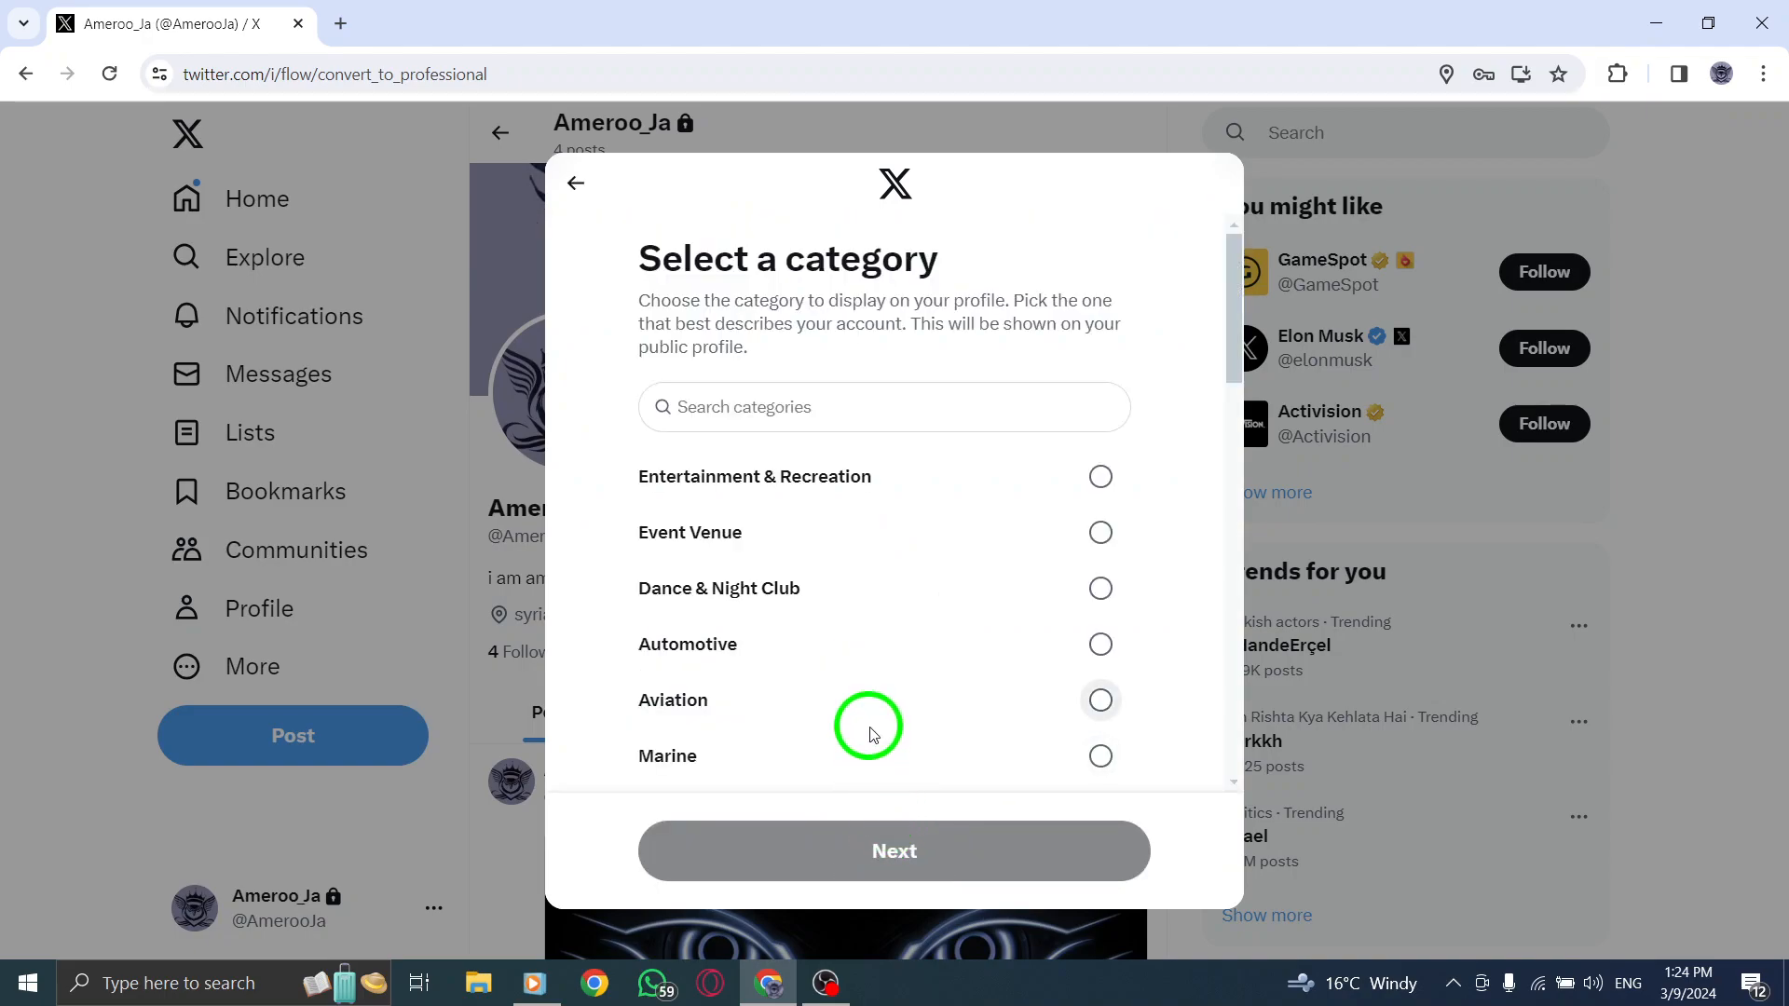
mouse_move(981, 478)
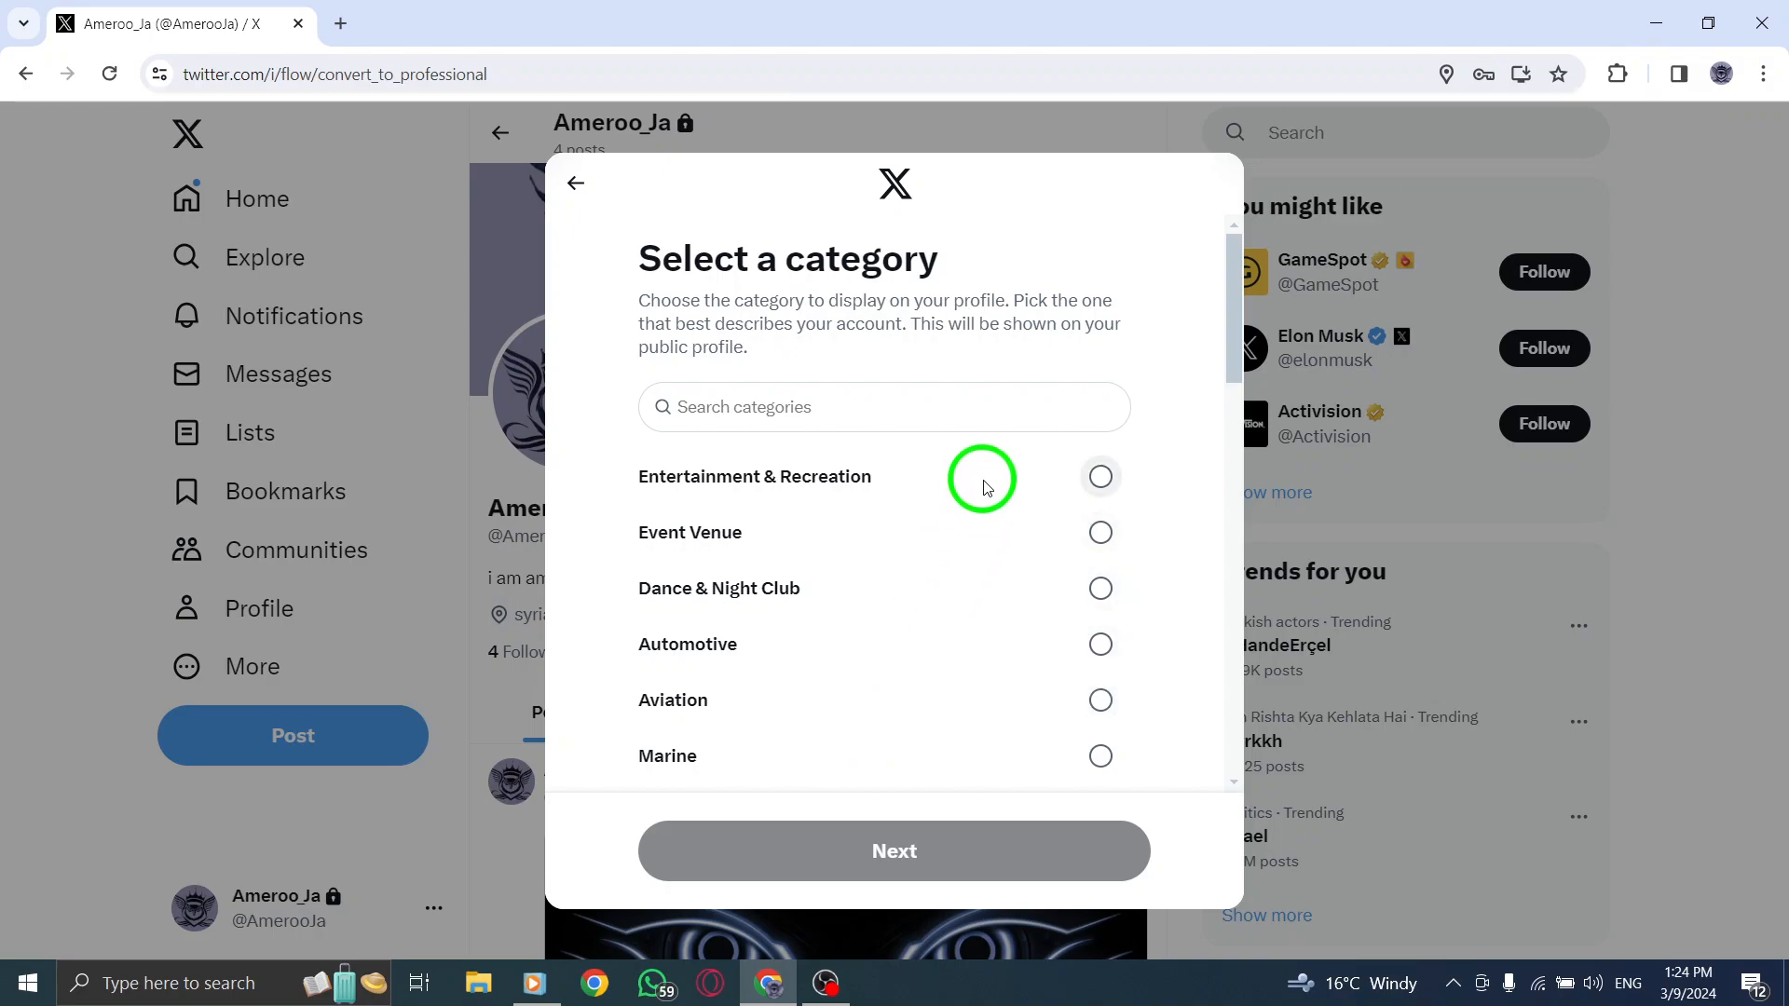
scroll(down, 3)
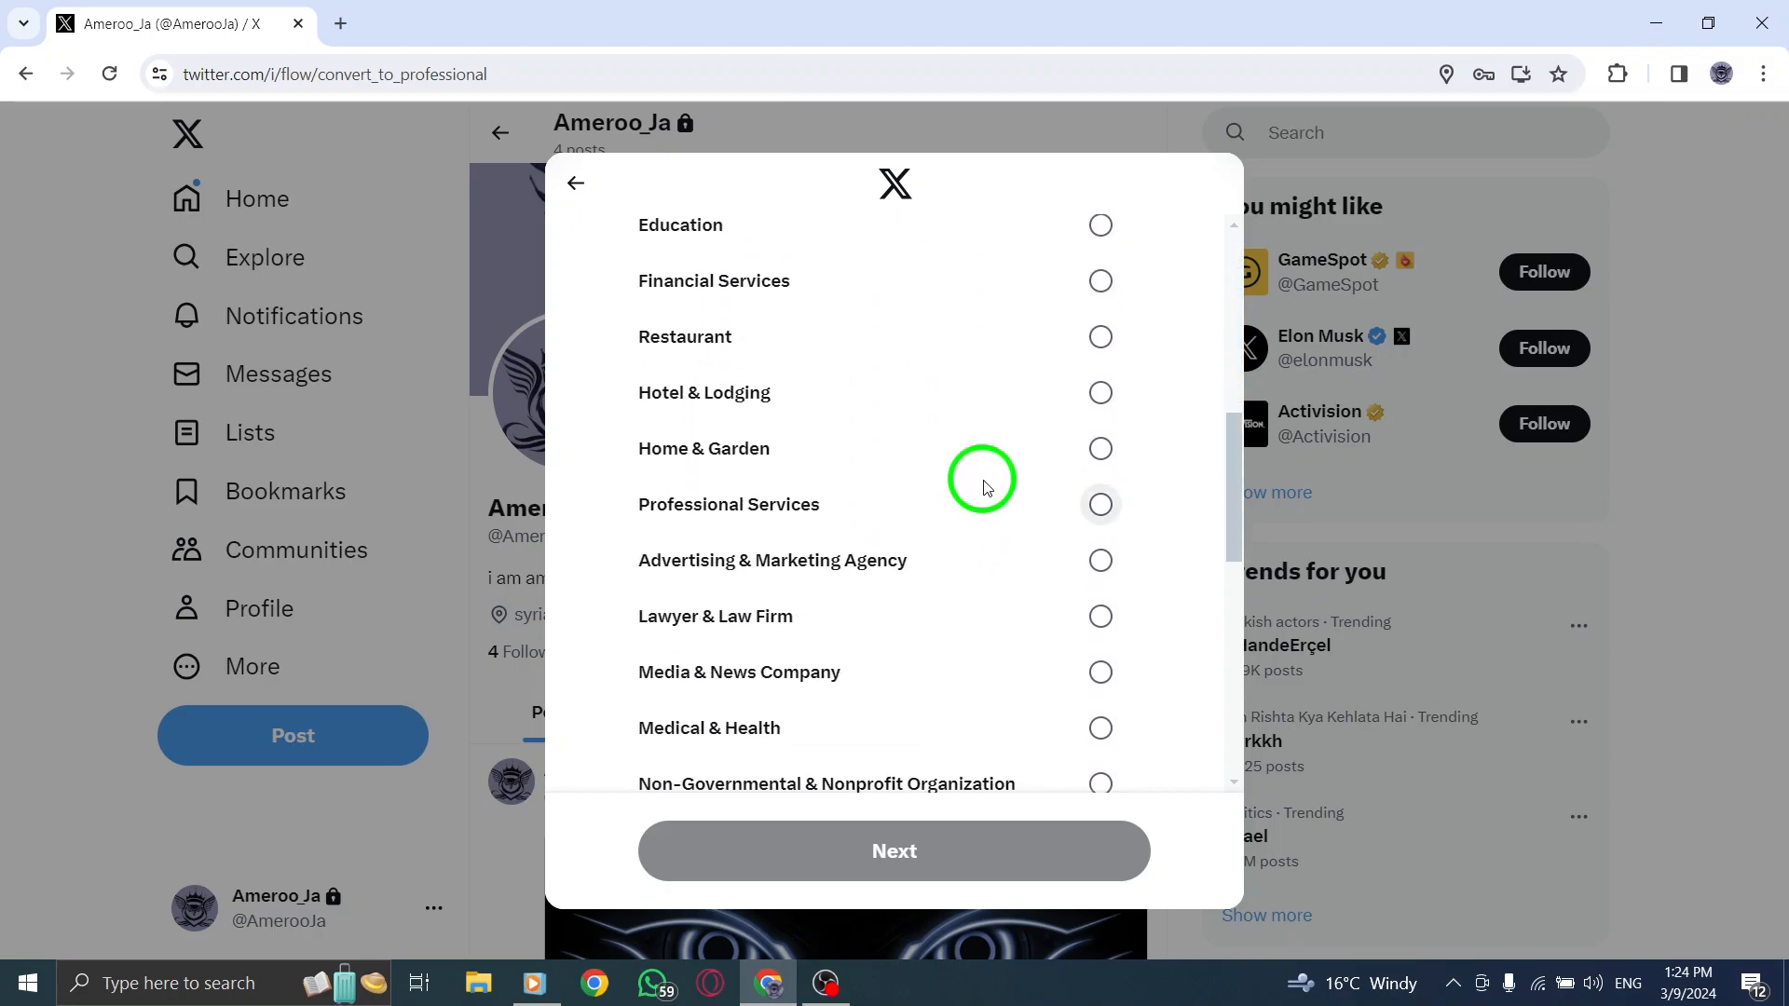